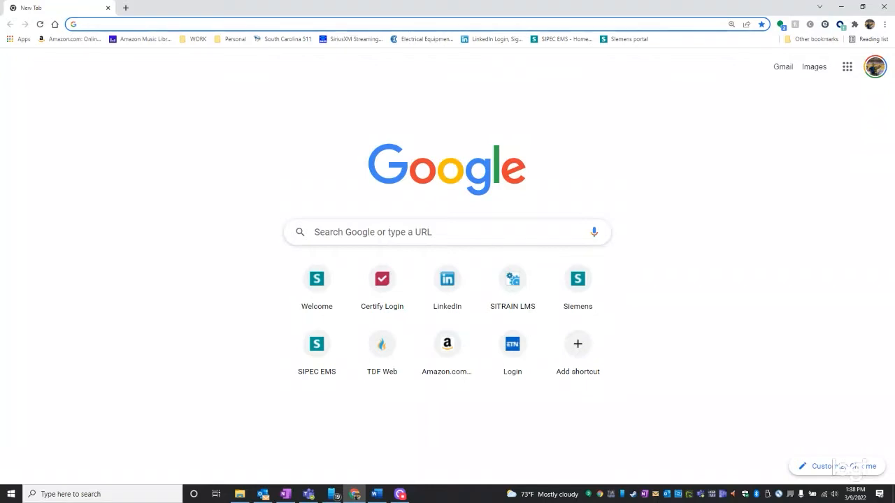
- Go to the Google home page from the new Chrome tab
left_click(279, 24)
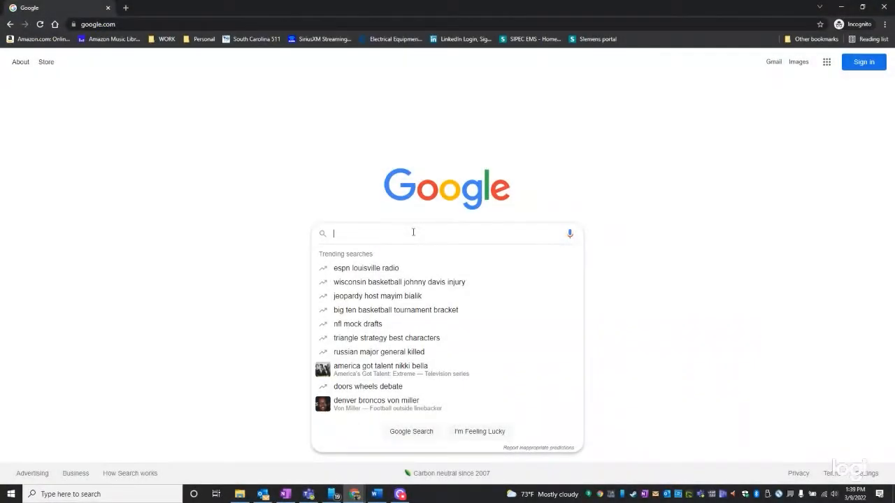
- Search Google for 'tia selection tool' and open Siemens' TIA Selection Tool result
type("TIA SL")
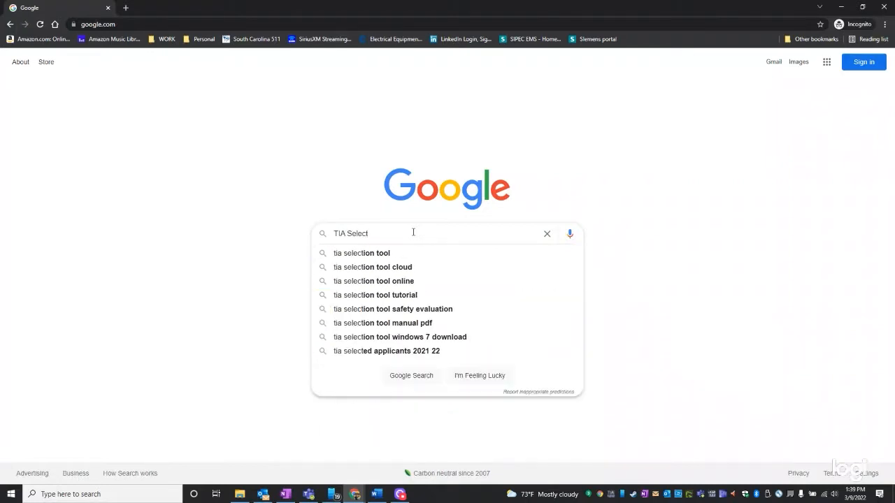
left_click(361, 253)
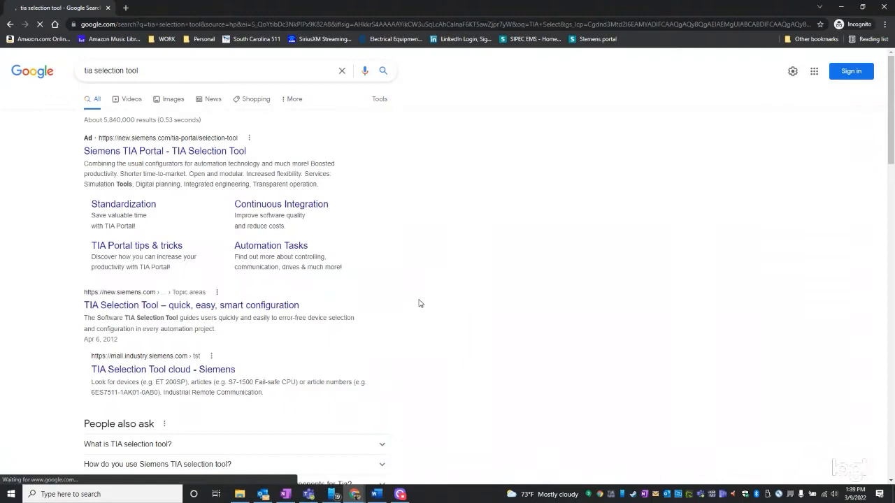
left_click(190, 305)
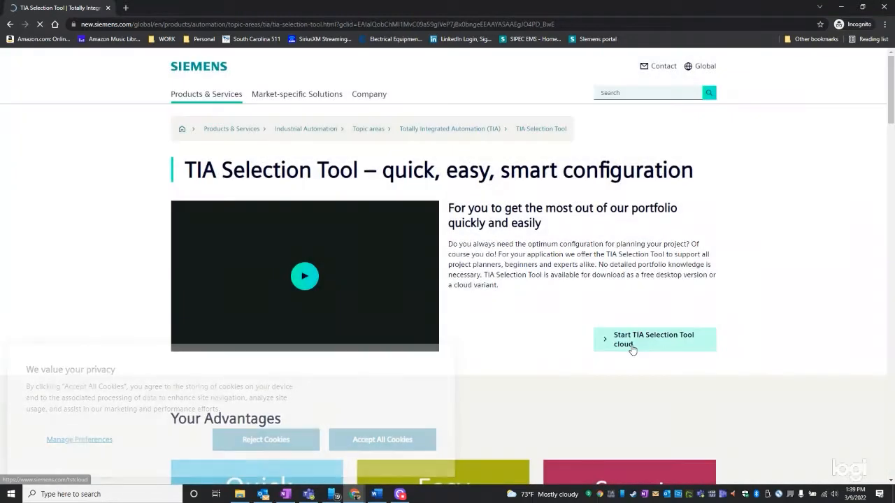
- Start the TIA Selection Tool cloud version and reach its Welcome page
left_click(654, 340)
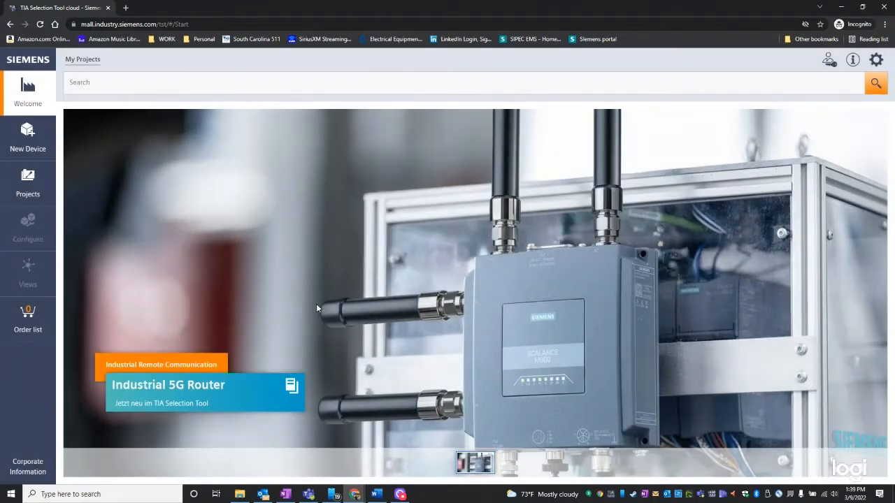
mouse_move(285, 308)
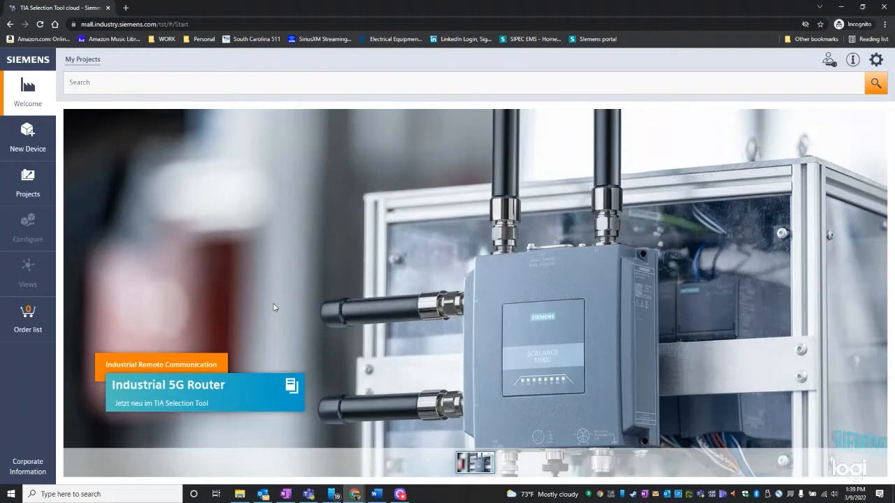
mouse_move(1, 426)
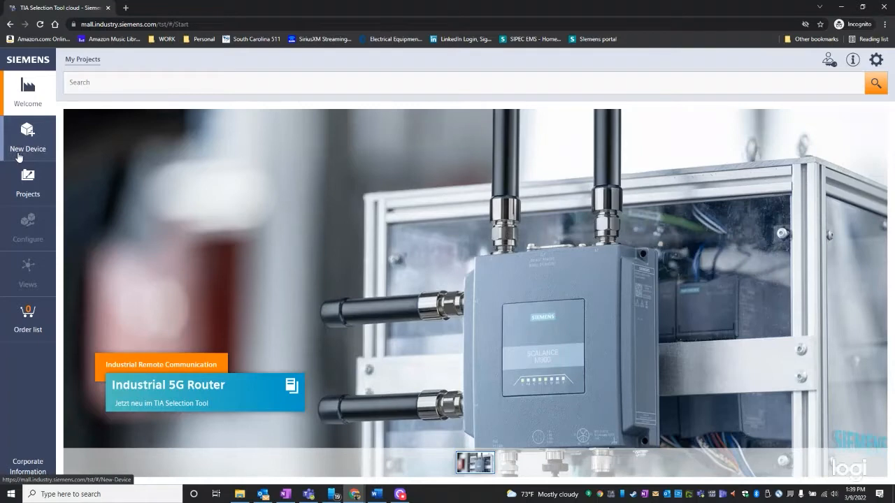
- Add a new device: Industrial controls > SIMOCODE > SIMOCODE pro V, showing its product properties
left_click(28, 137)
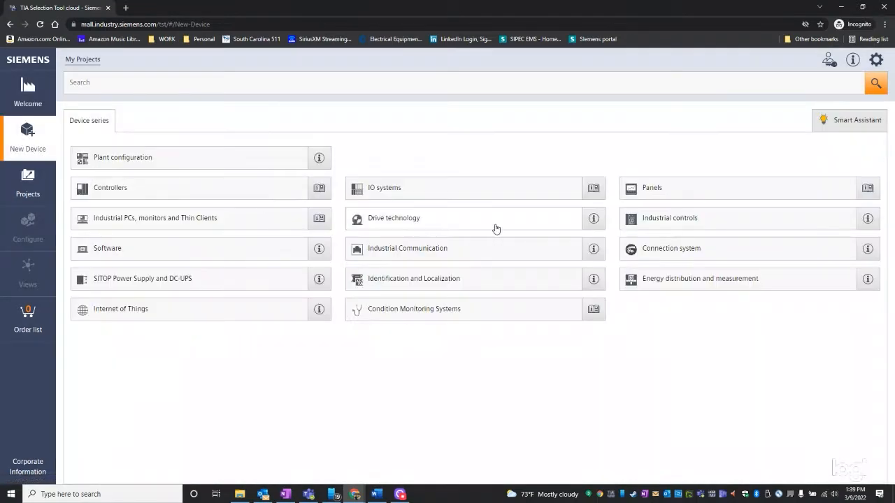
mouse_move(699, 358)
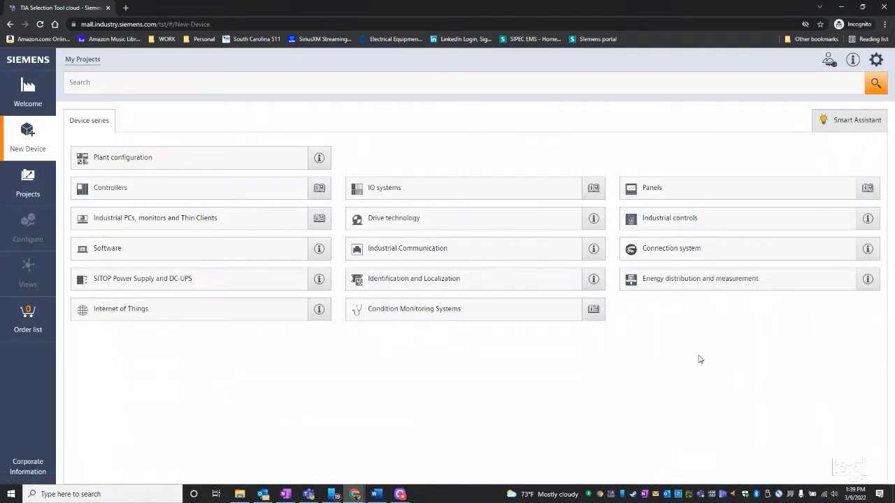
left_click(669, 218)
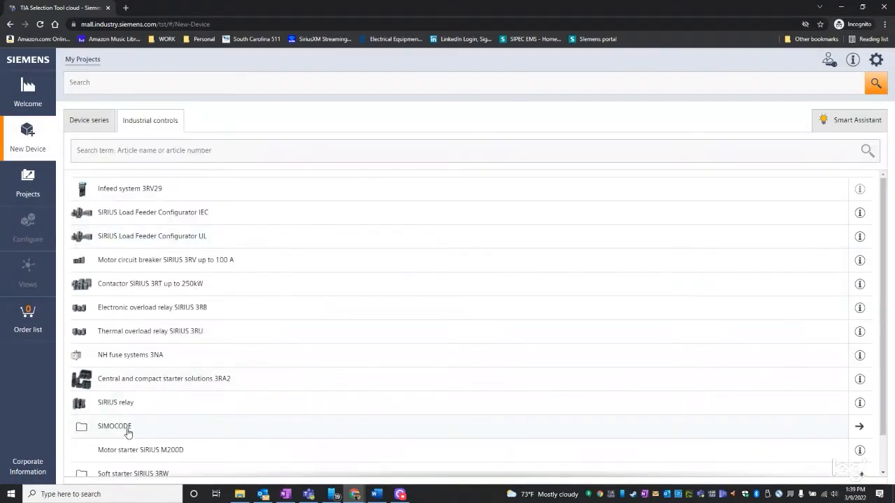
left_click(114, 426)
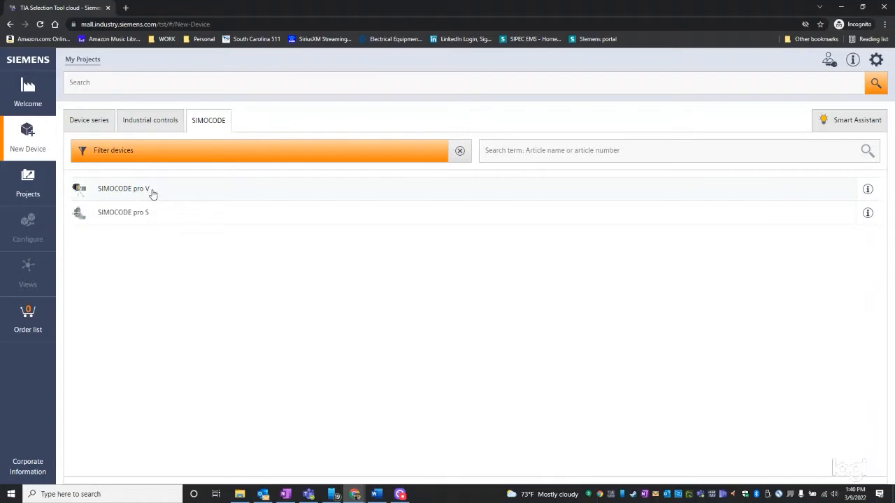
left_click(123, 188)
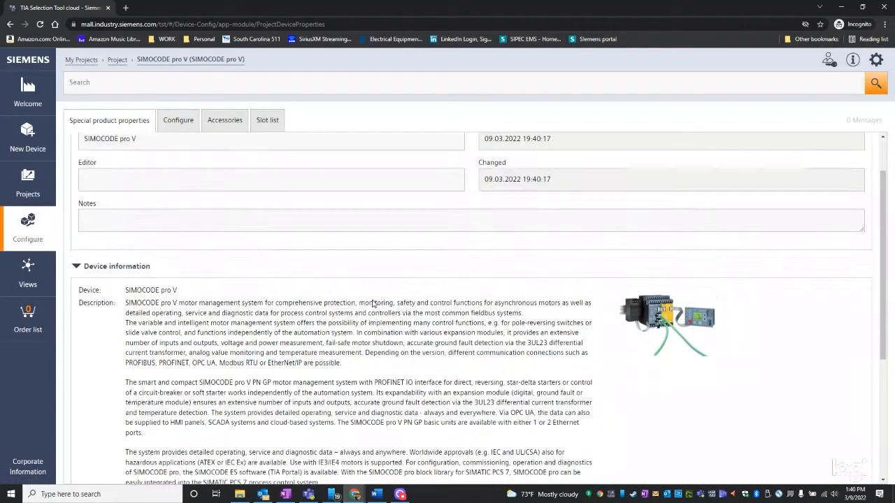
scroll("down", 3)
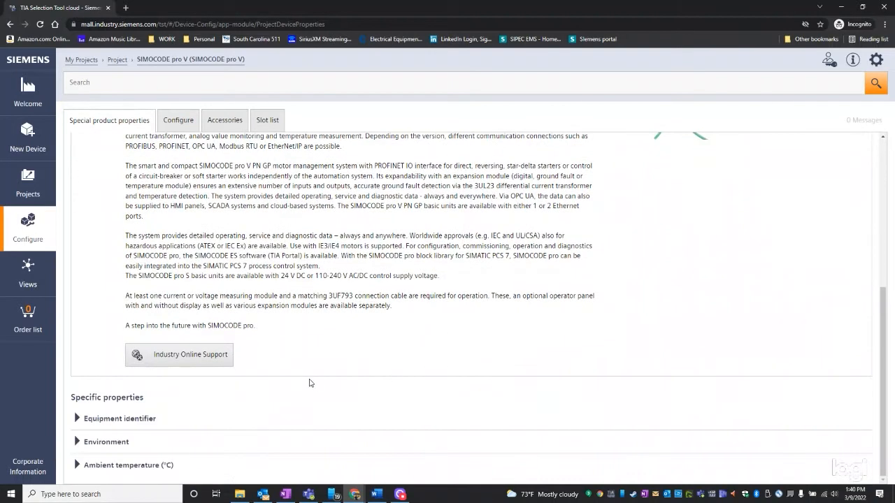
mouse_move(235, 416)
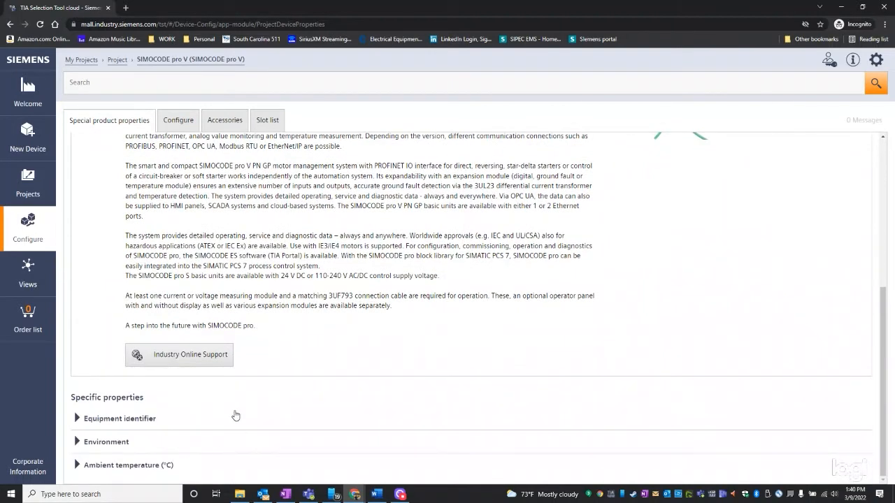
left_click(178, 120)
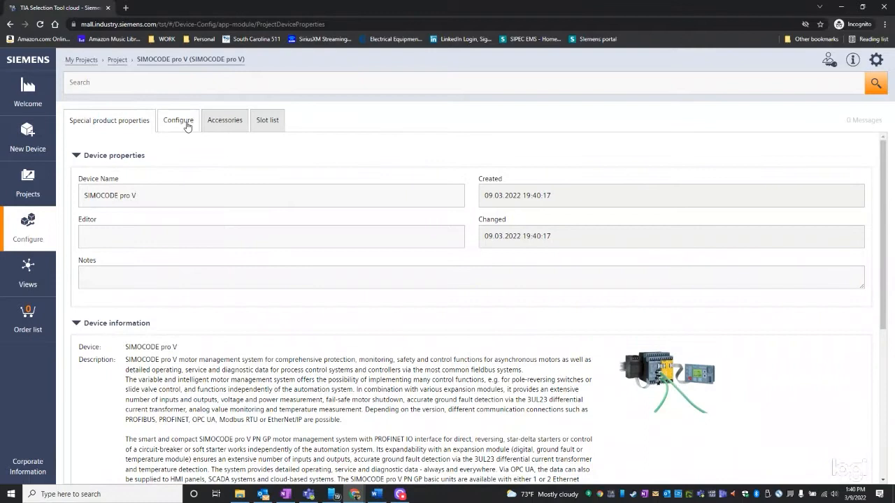
- Switch to the SIMOCODE pro V Configure view with its empty module slot layout
left_click(178, 120)
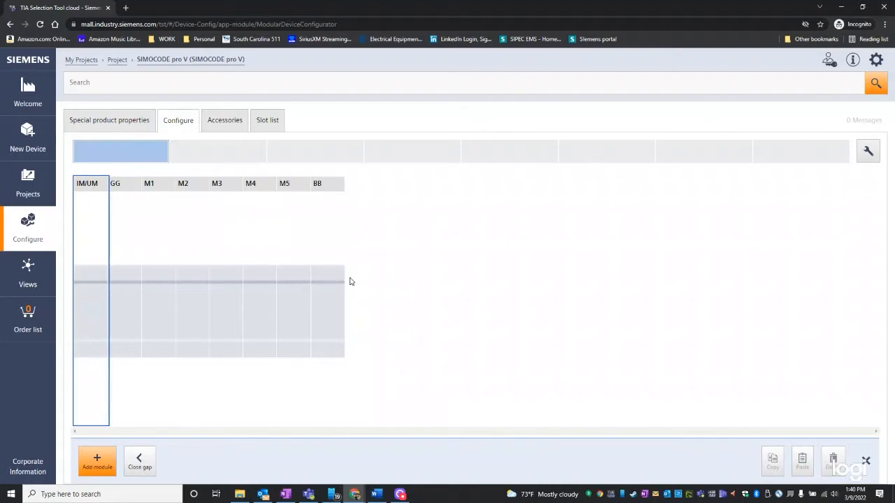
mouse_move(398, 260)
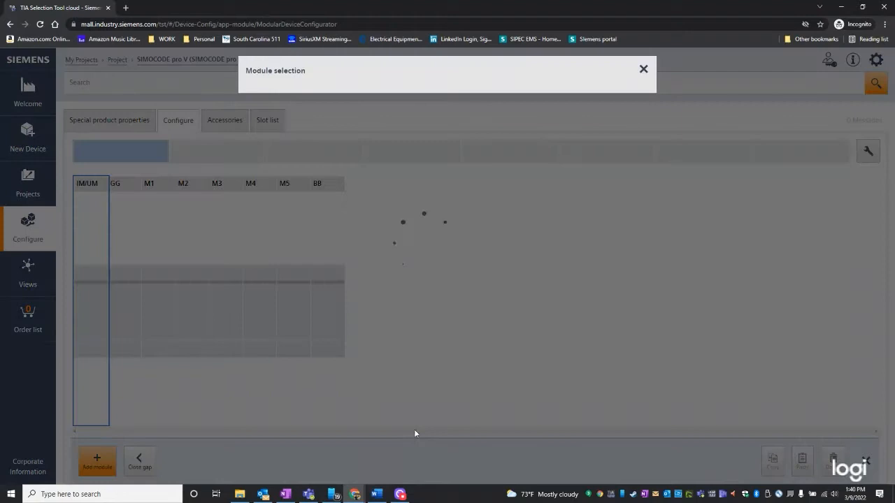
- Add a module and list the Current/voltage measuring module V2 variants
left_click(96, 461)
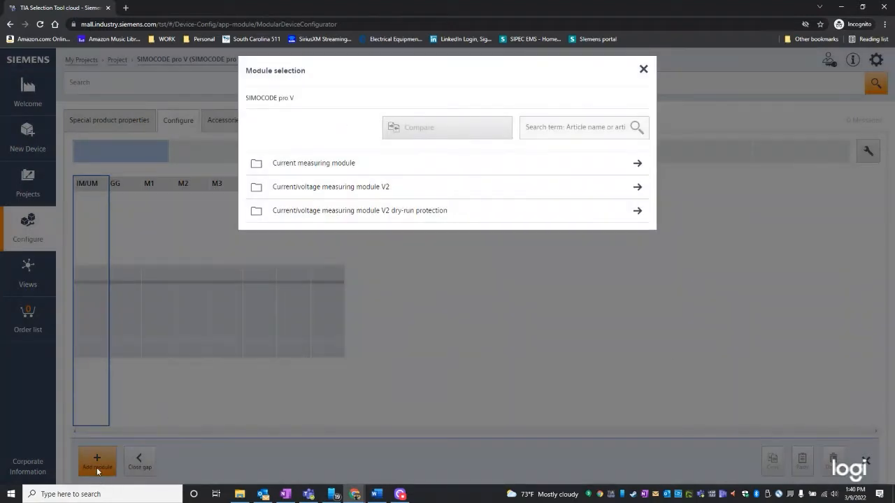
mouse_move(92, 311)
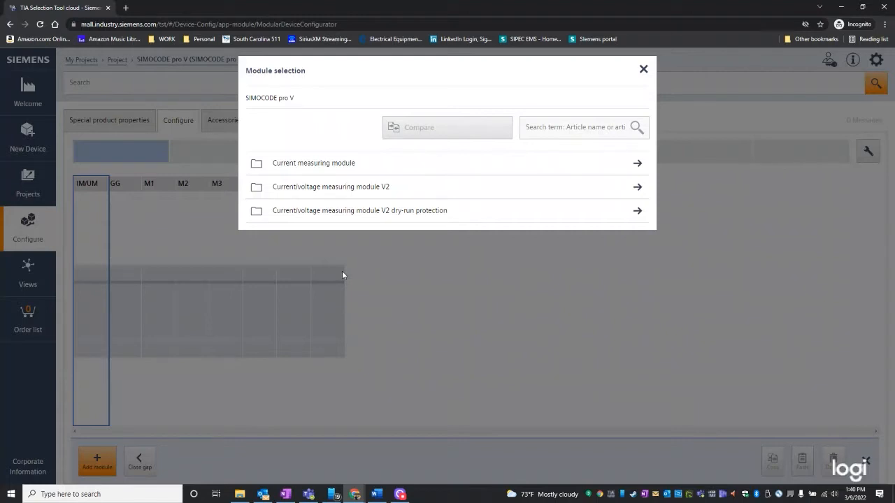
mouse_move(372, 195)
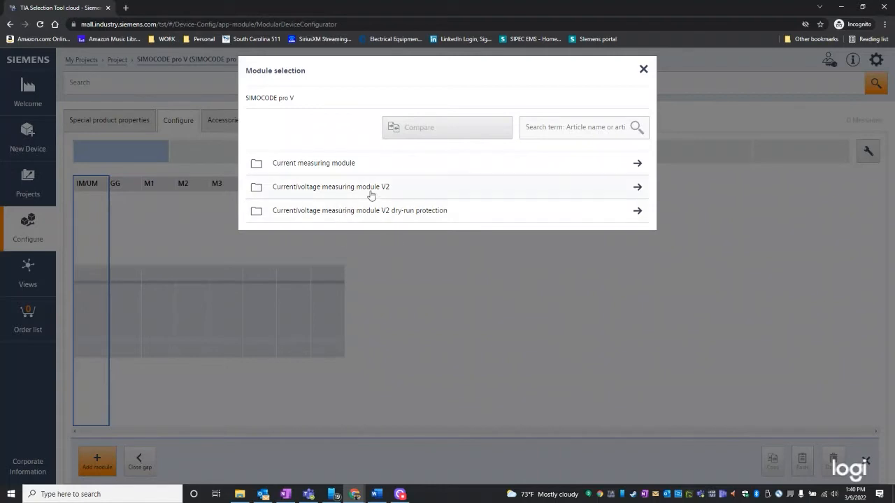
mouse_move(374, 237)
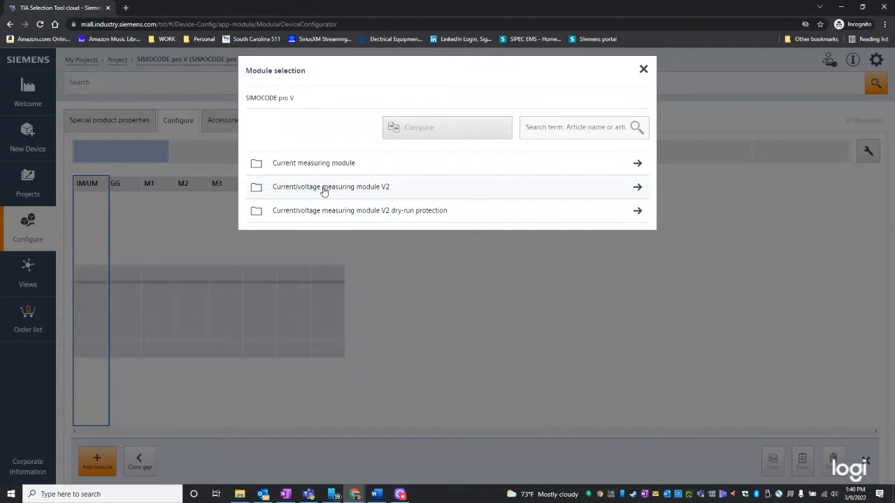
left_click(330, 187)
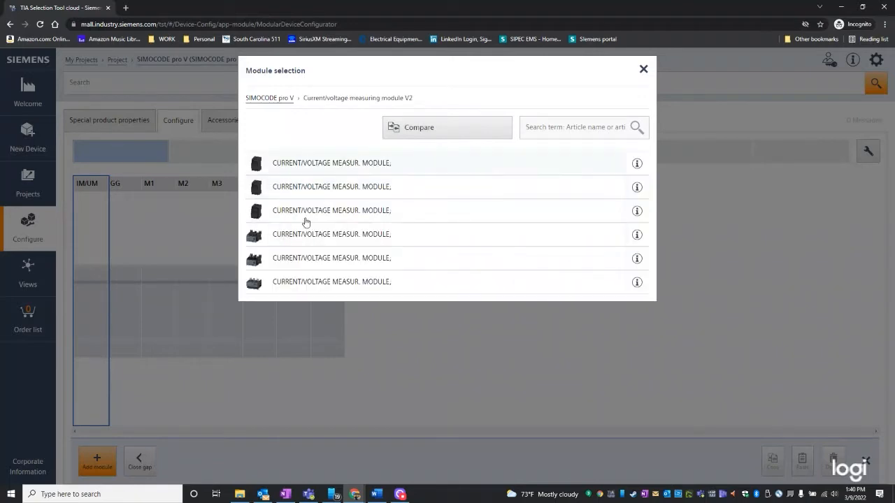
mouse_move(325, 240)
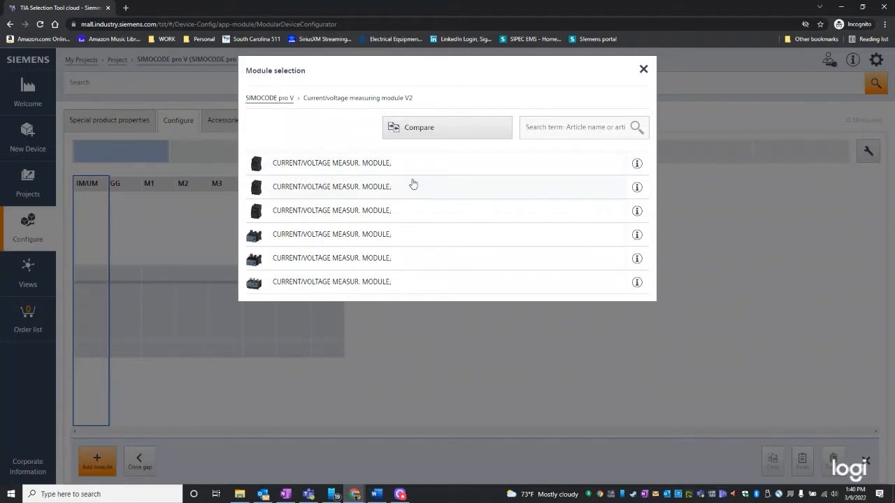
mouse_move(391, 162)
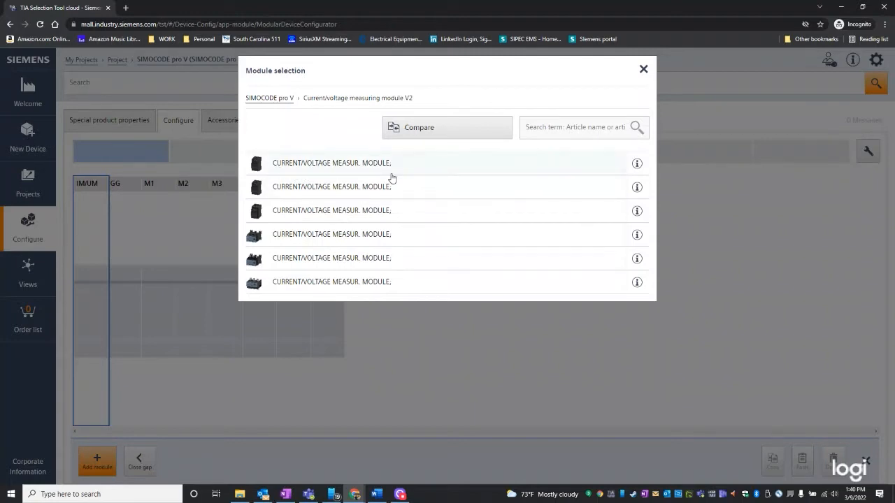
mouse_move(375, 196)
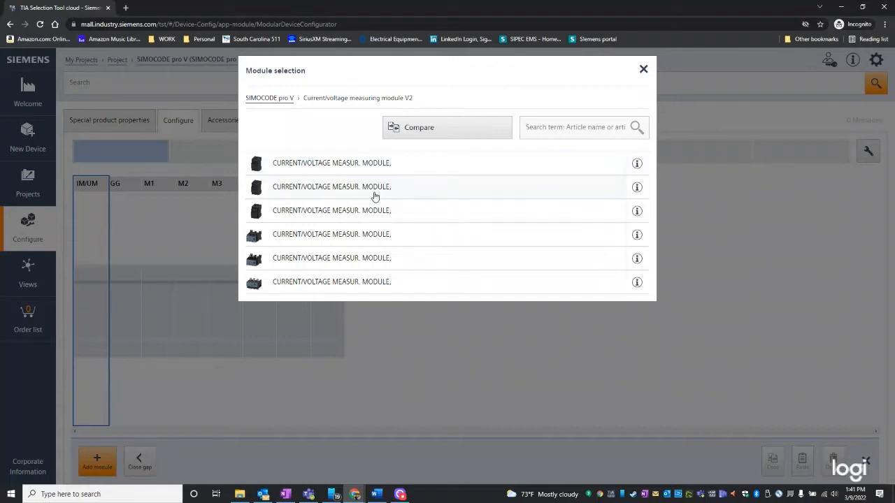
- View the 3–40 A 3UF7111-1AA01-0 module details, then close them back to the variant list
left_click(637, 188)
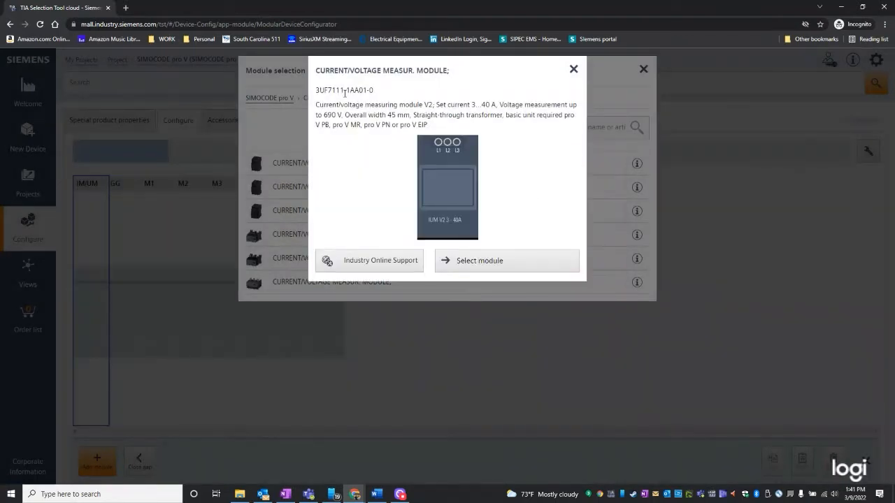
mouse_move(591, 63)
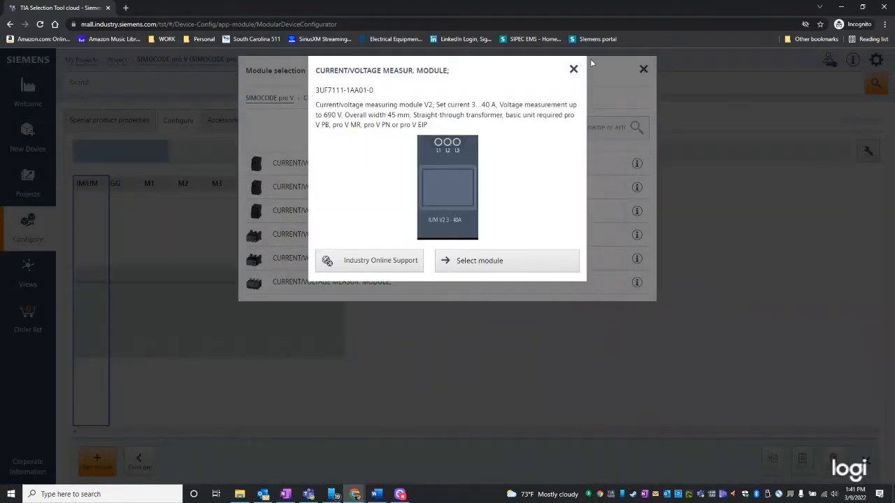
left_click(574, 68)
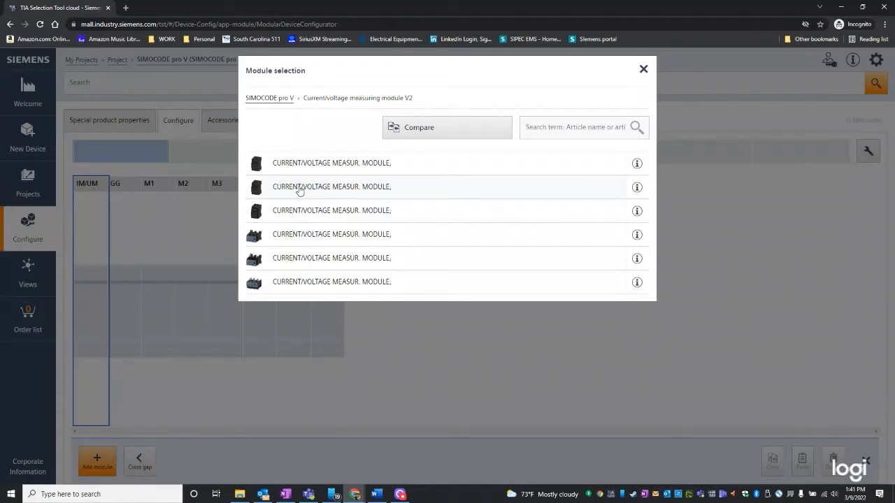
- Insert the 3–40 A current/voltage measuring module with no expansion module and the first connection cable
left_click(330, 187)
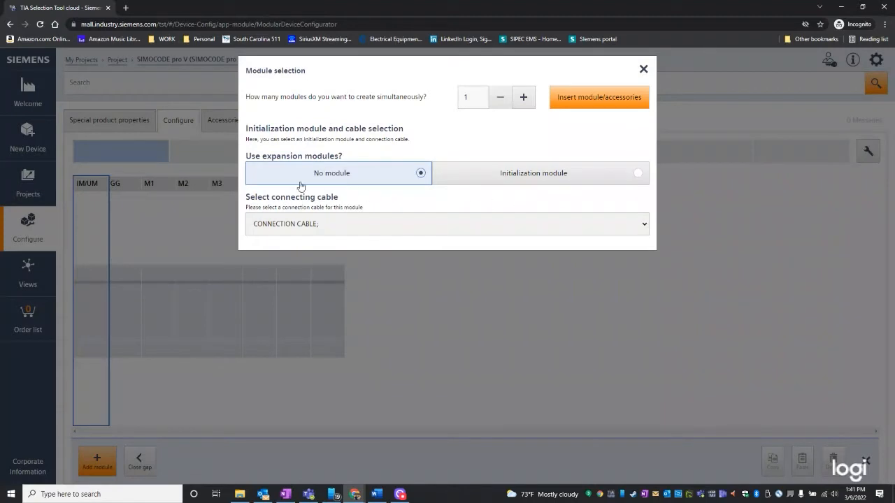
mouse_move(552, 204)
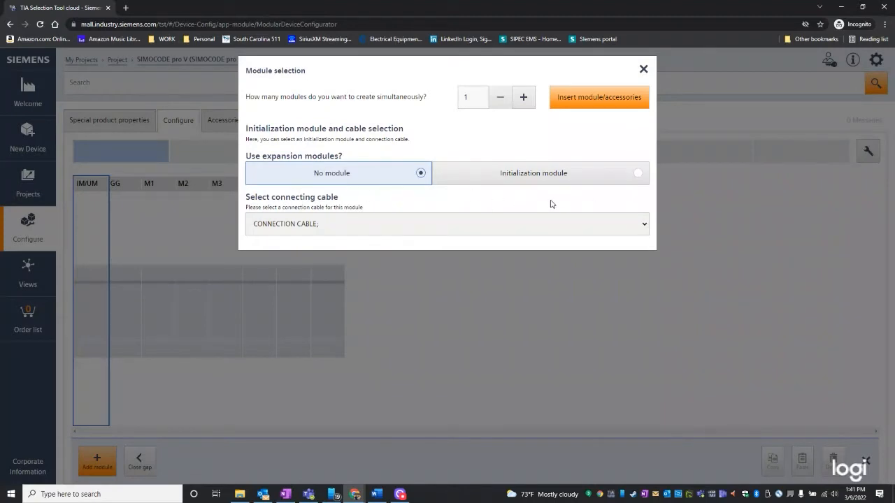
left_click(448, 224)
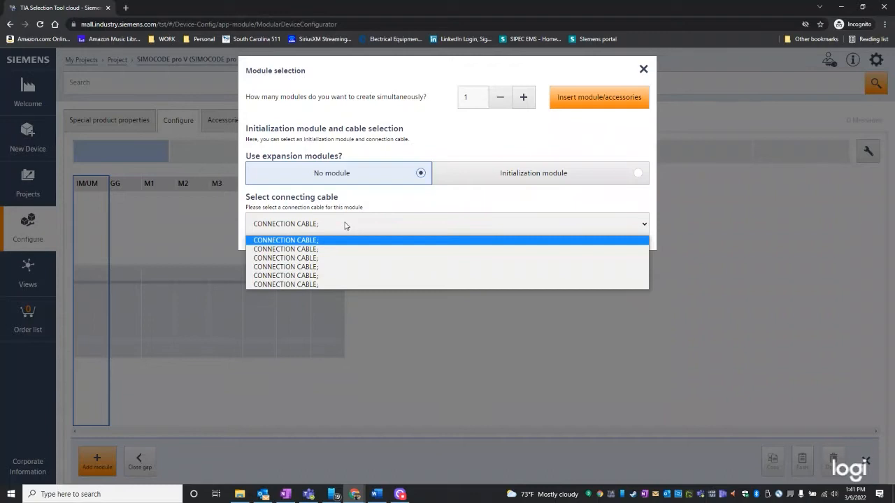
mouse_move(285, 249)
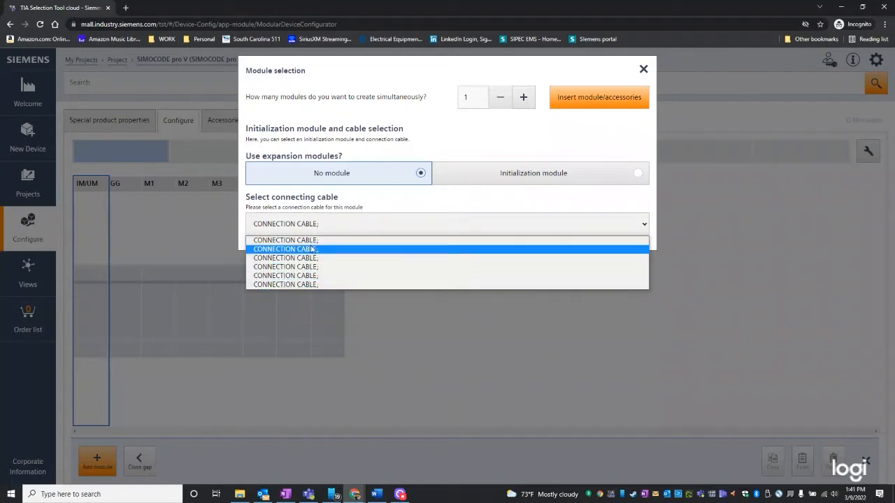
mouse_move(285, 240)
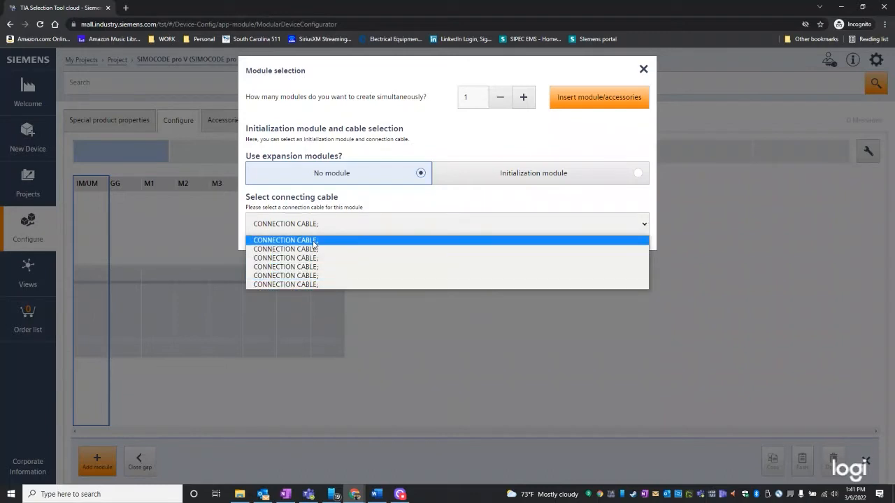
left_click(285, 240)
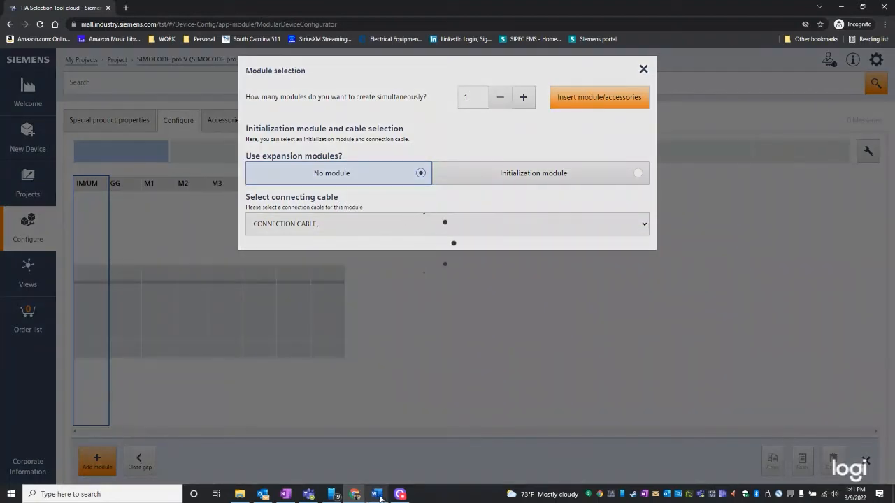
left_click(599, 97)
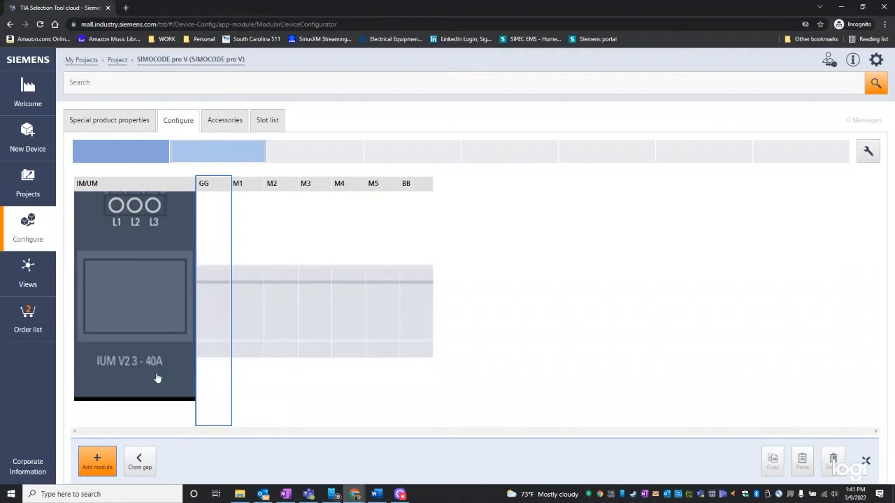
mouse_move(492, 383)
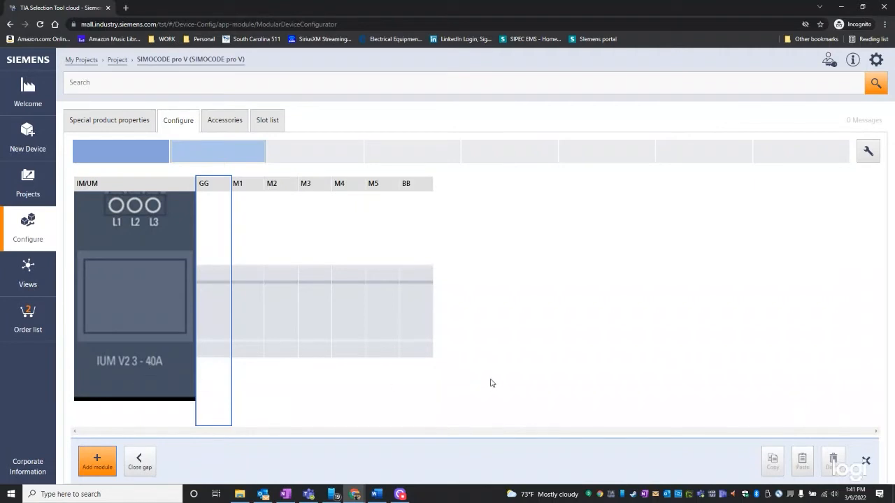
mouse_move(526, 458)
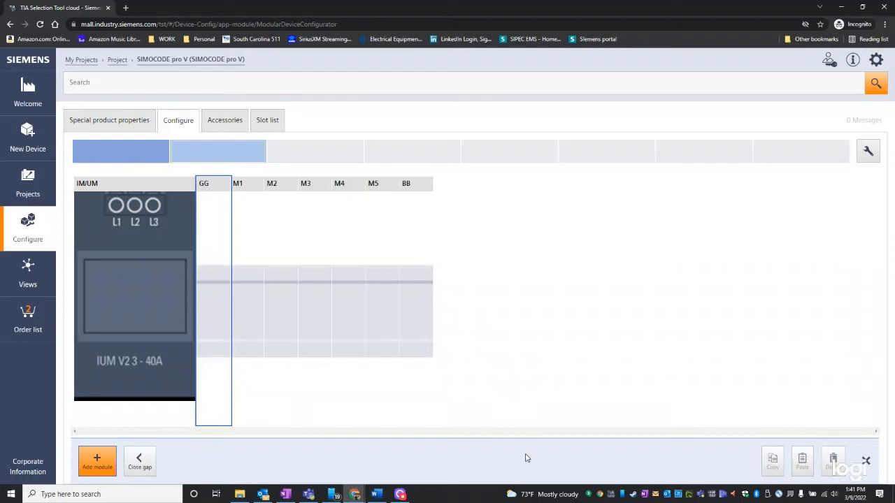
mouse_move(229, 173)
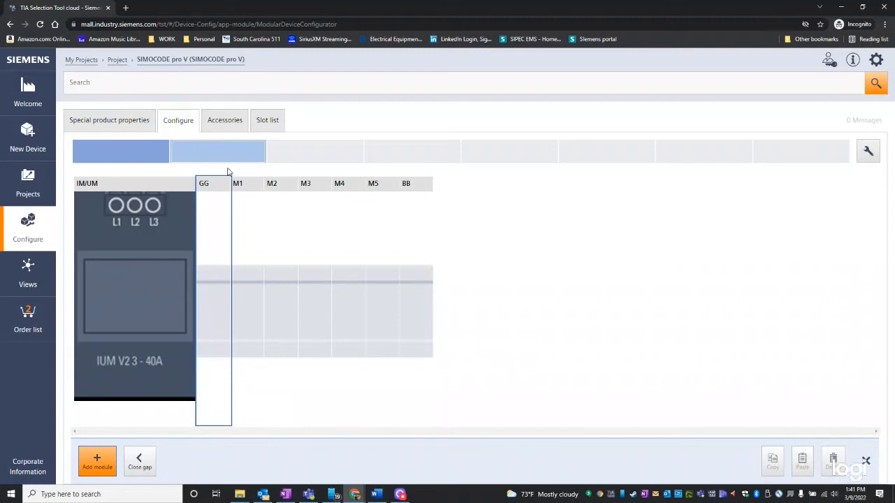
- List the SIMOCODE pro V basic unit options for the next slot
left_click(97, 461)
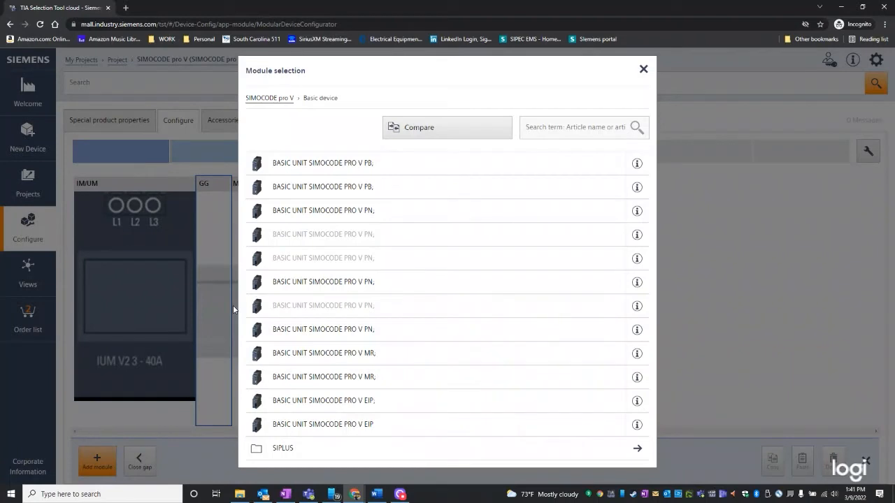
mouse_move(568, 241)
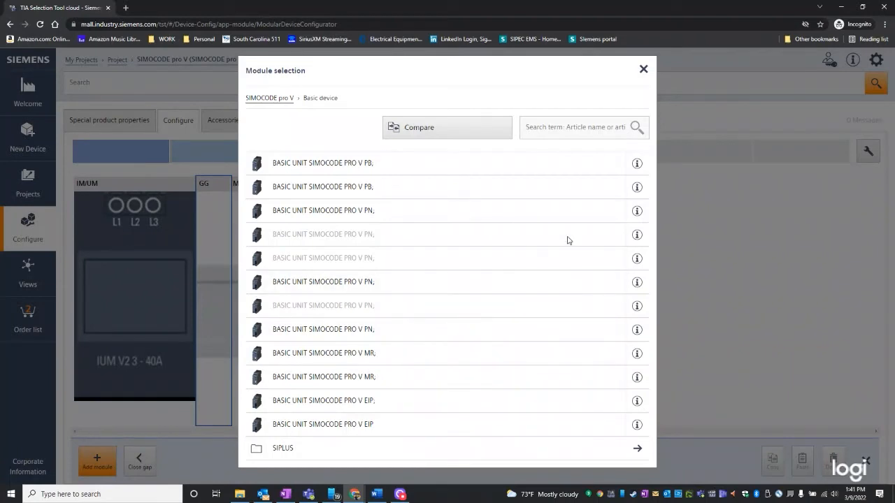
mouse_move(453, 313)
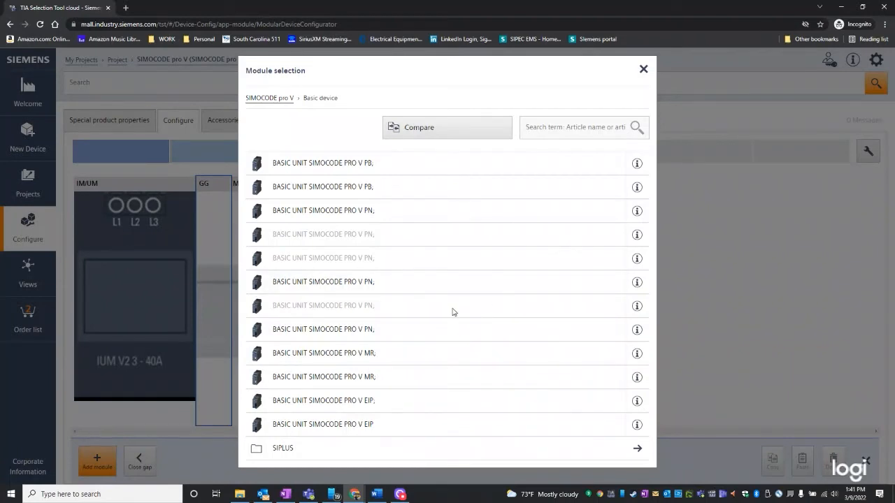
mouse_move(473, 292)
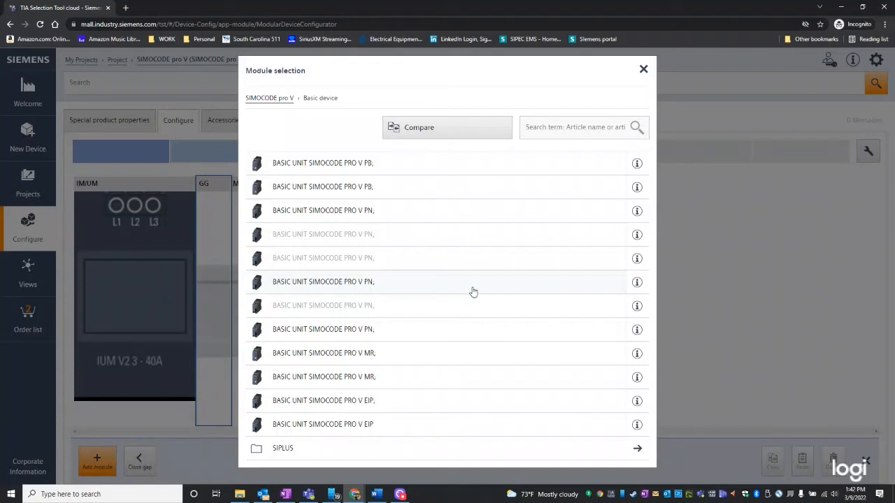
mouse_move(455, 275)
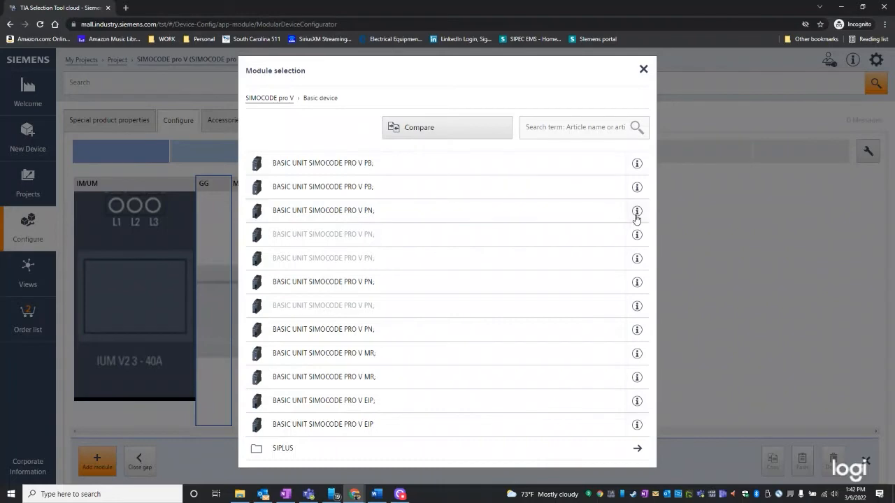
- Insert the PROFINET basic unit with no memory module and the USB PC cable accessory
left_click(636, 210)
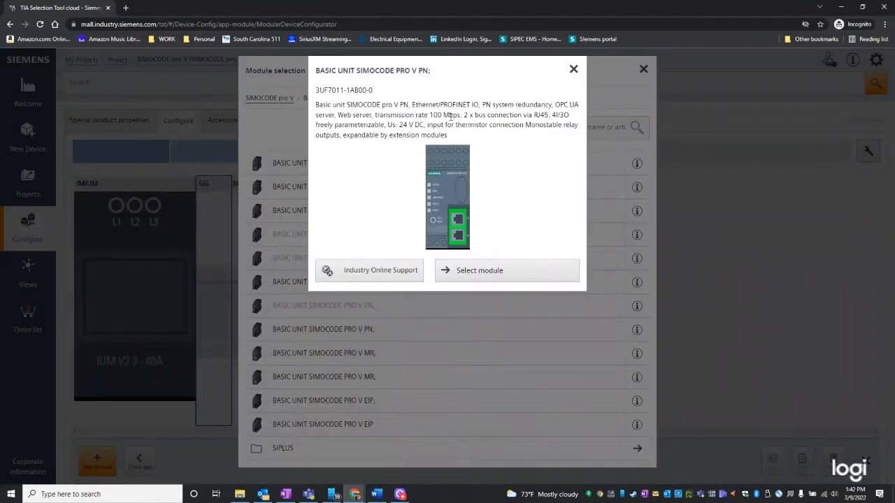
mouse_move(459, 287)
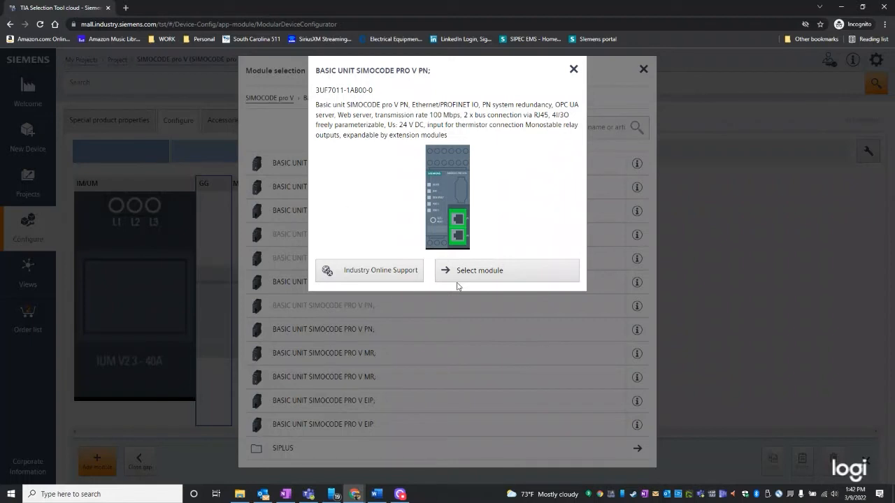
left_click(506, 271)
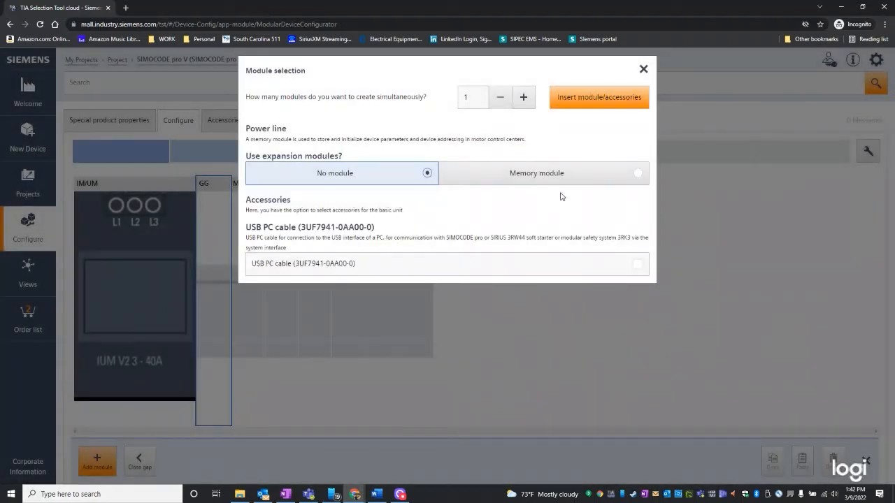
mouse_move(297, 176)
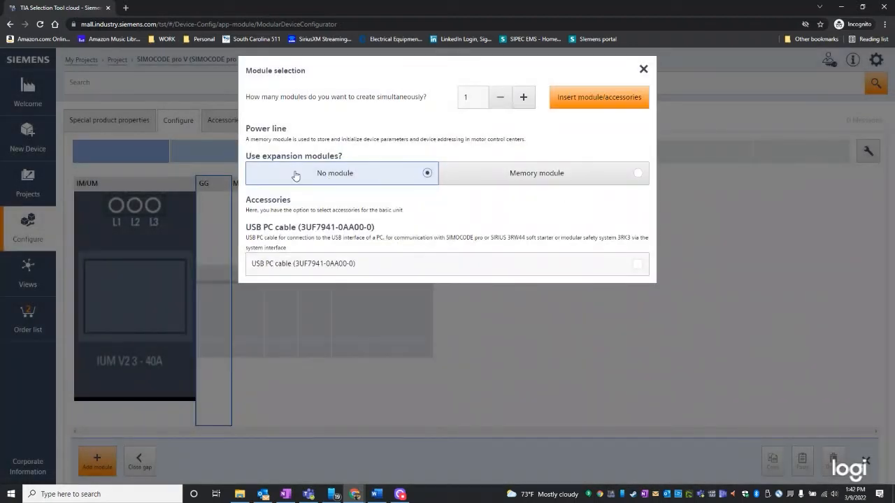
left_click(638, 263)
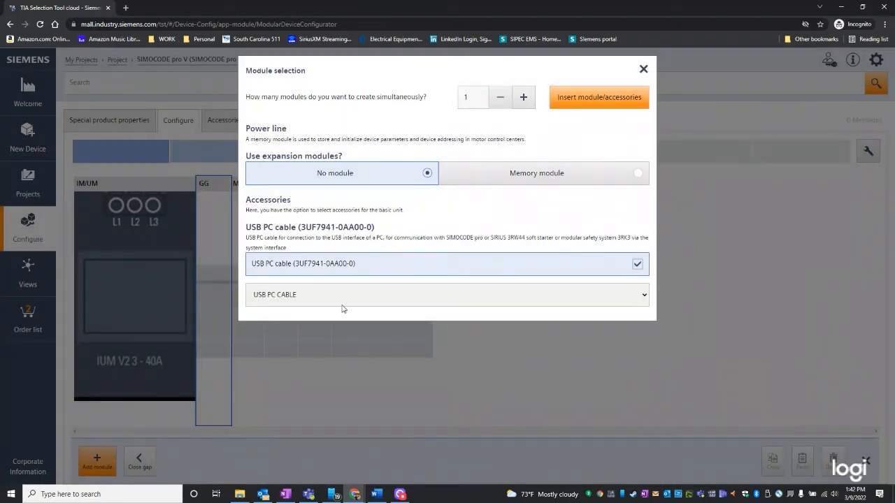
mouse_move(353, 294)
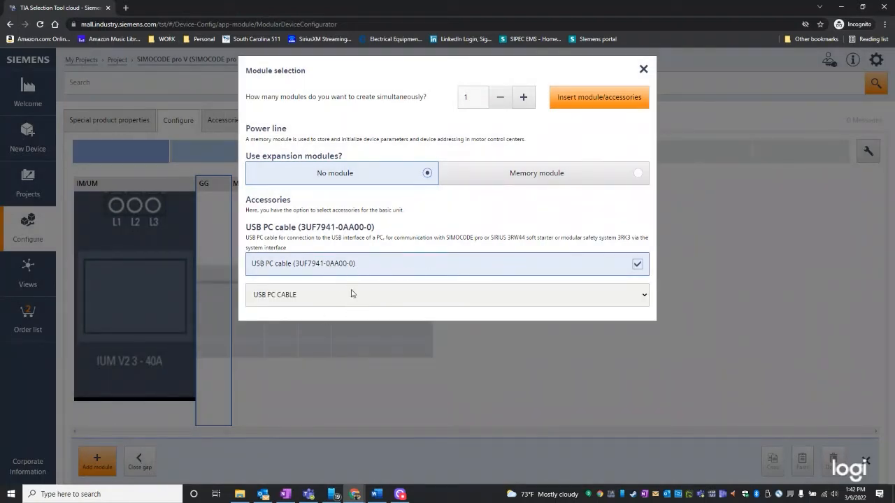
left_click(446, 294)
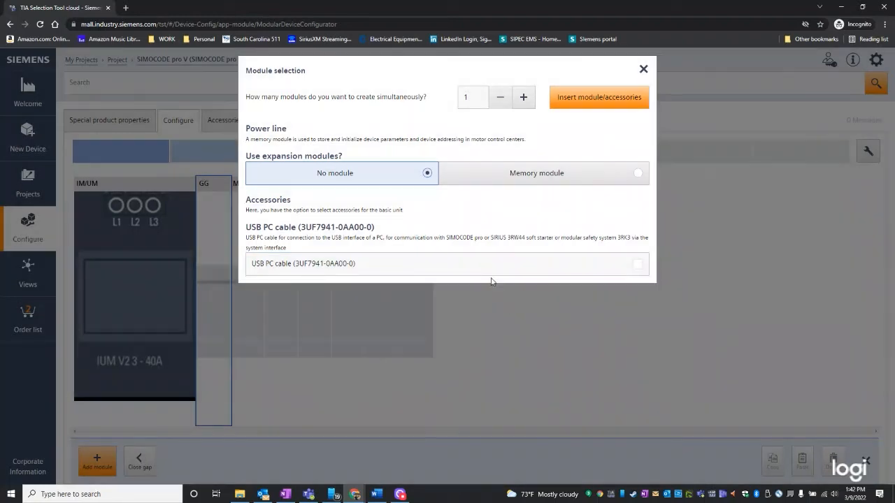
left_click(637, 263)
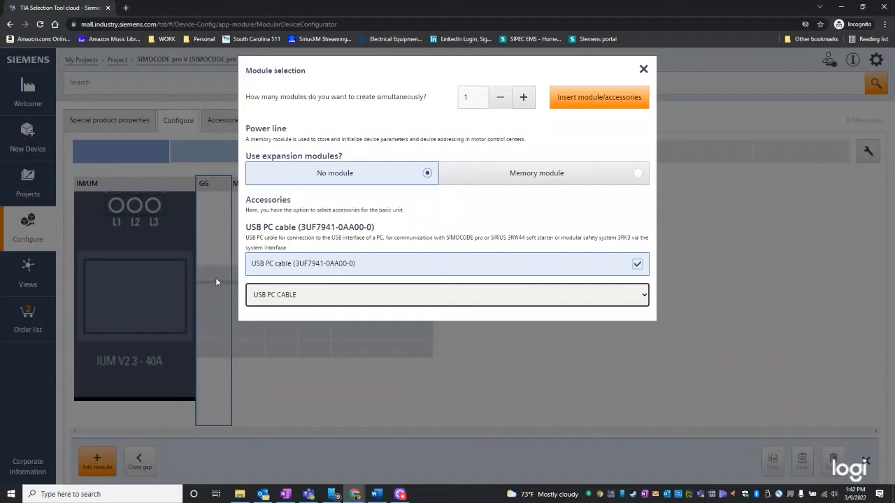
mouse_move(334, 271)
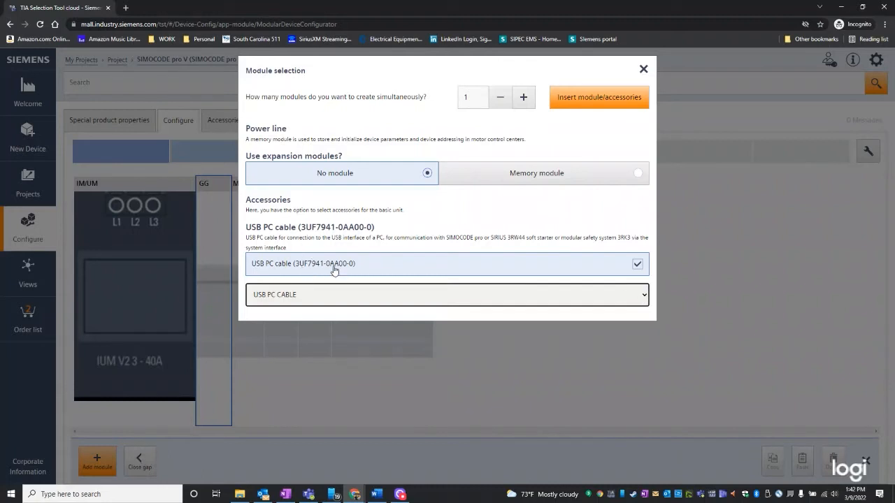
mouse_move(374, 266)
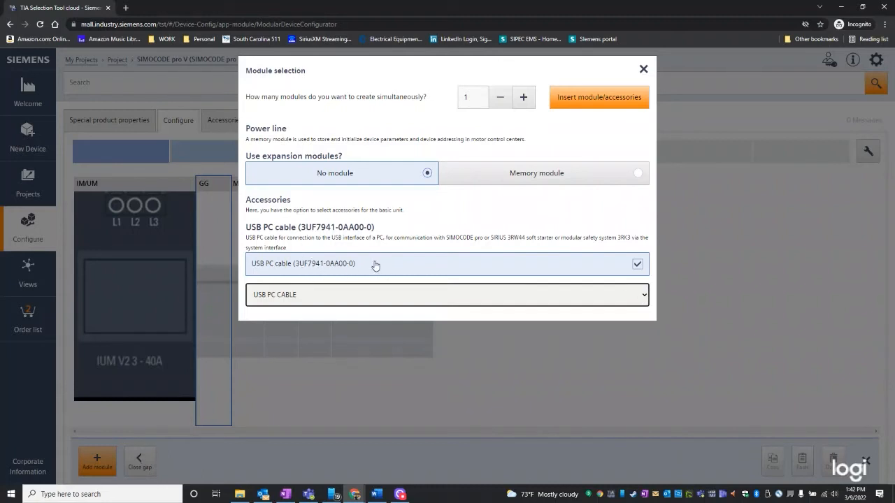
mouse_move(599, 101)
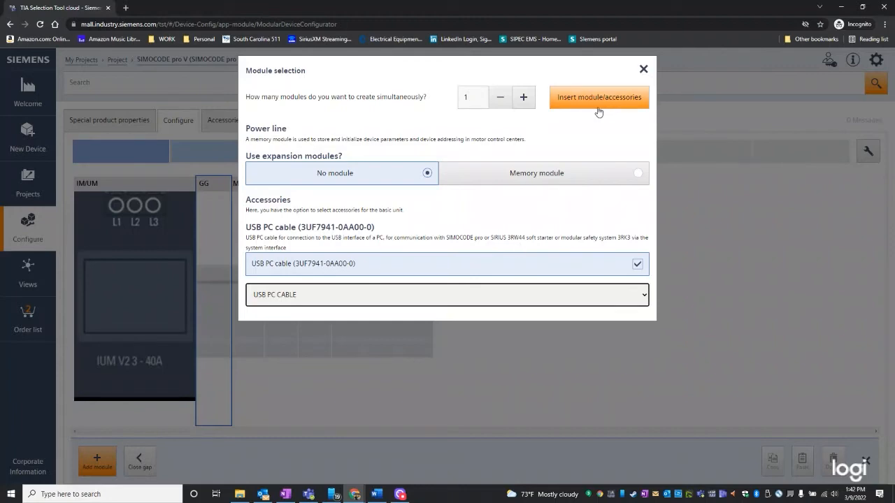
left_click(599, 97)
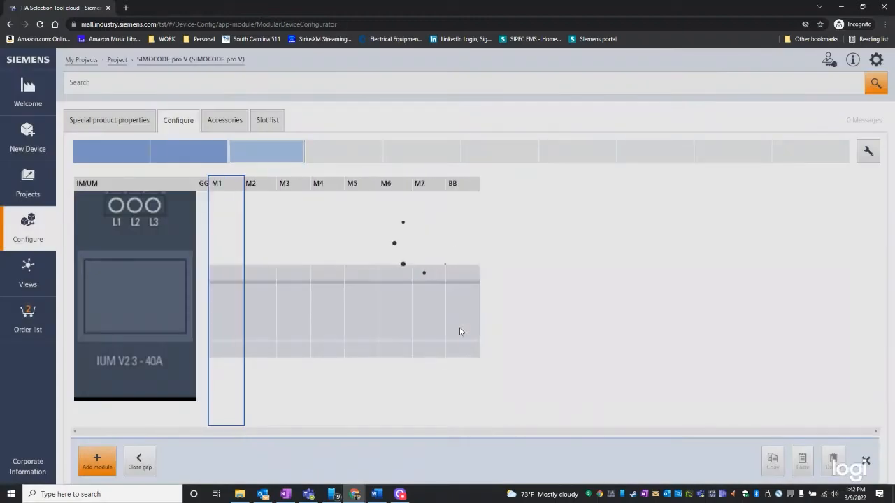
- Select the empty BB slot in the Configure view as the next module position
left_click(97, 461)
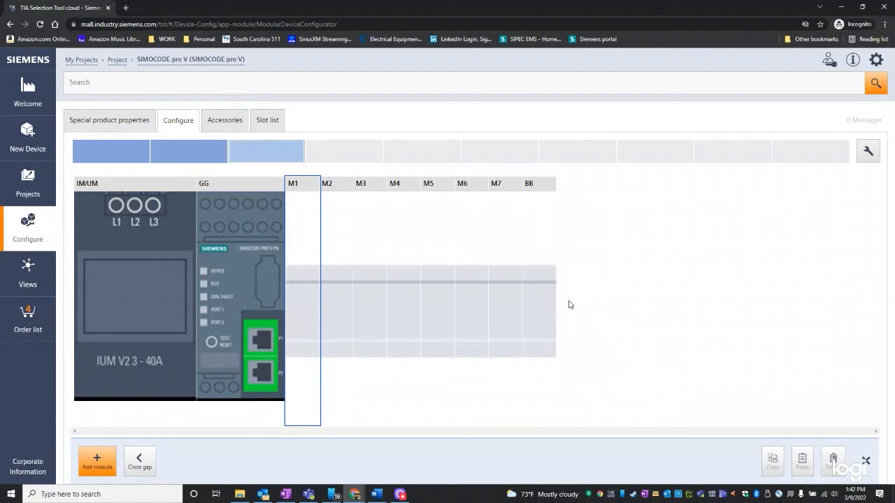
mouse_move(549, 305)
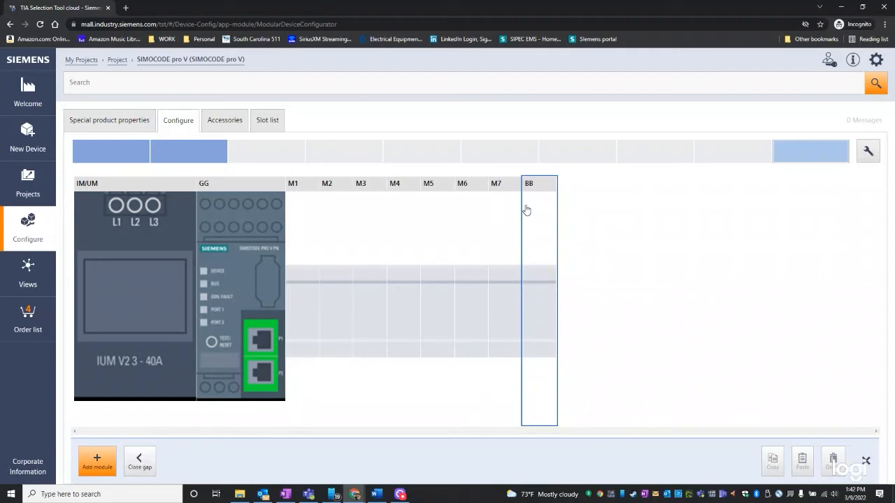
mouse_move(492, 193)
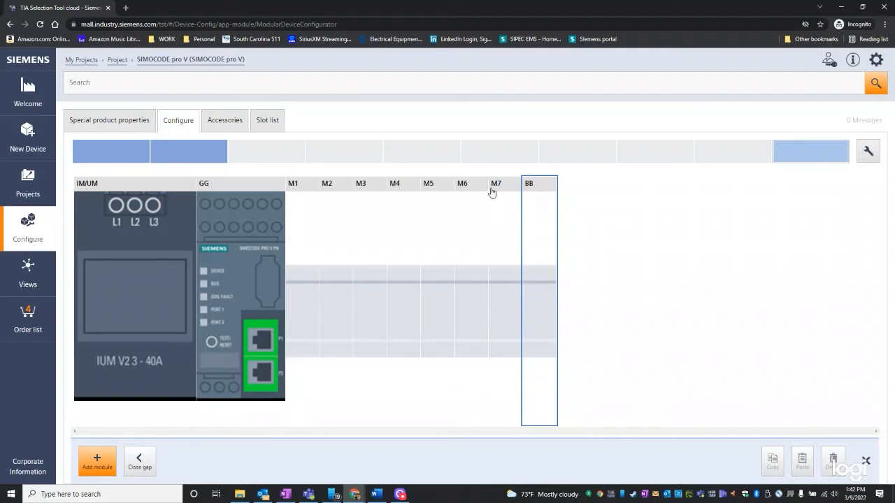
mouse_move(570, 299)
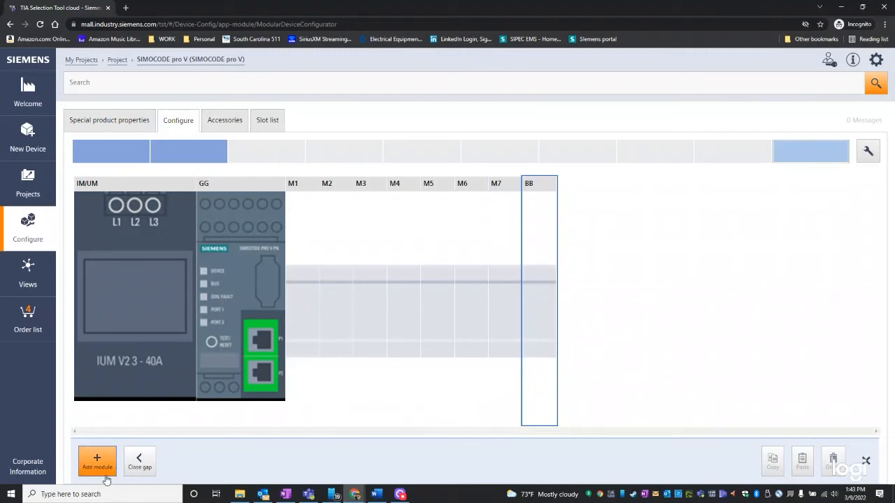
- Insert an 'OPERATOR PANEL W. DISPLAY' with its connection cable into the BB slot
left_click(96, 461)
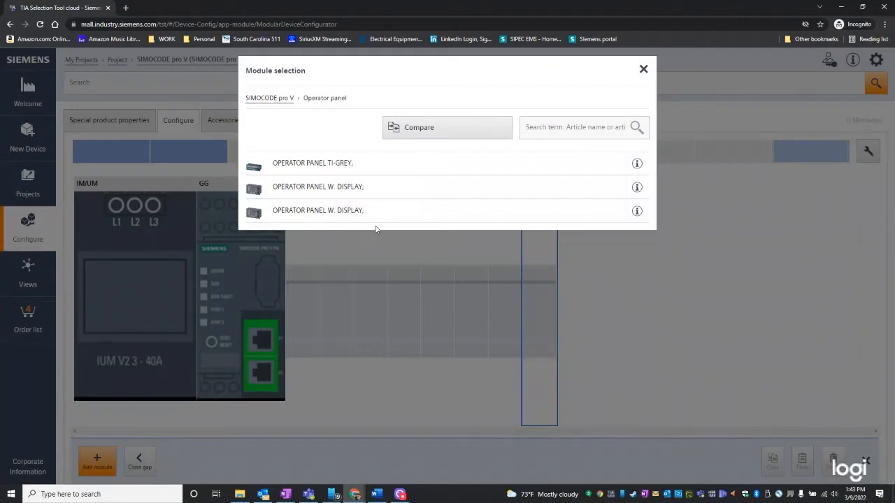
mouse_move(512, 288)
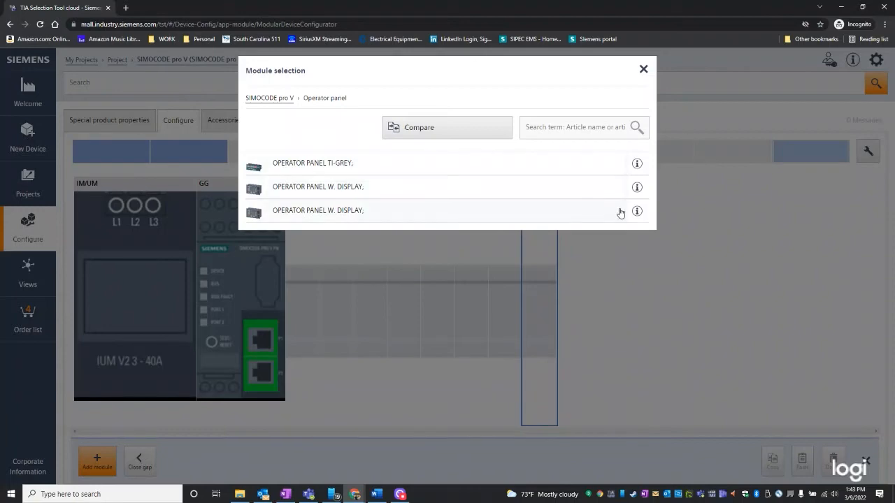
left_click(636, 213)
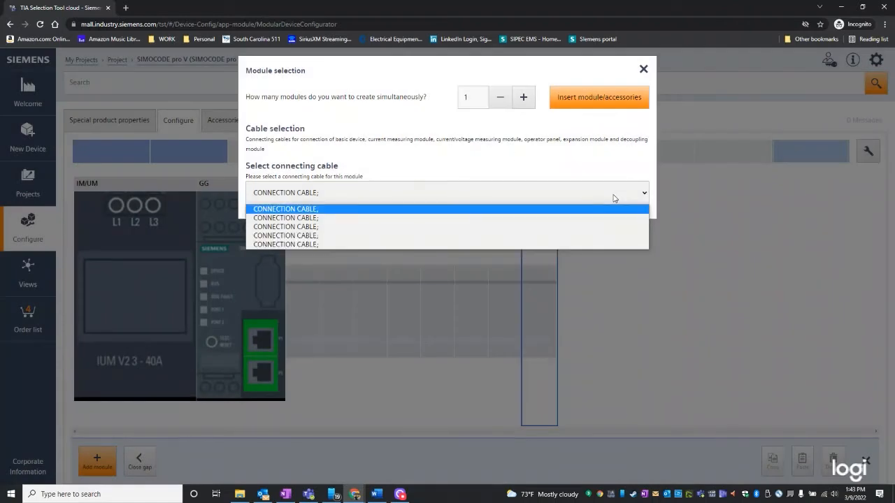
mouse_move(372, 215)
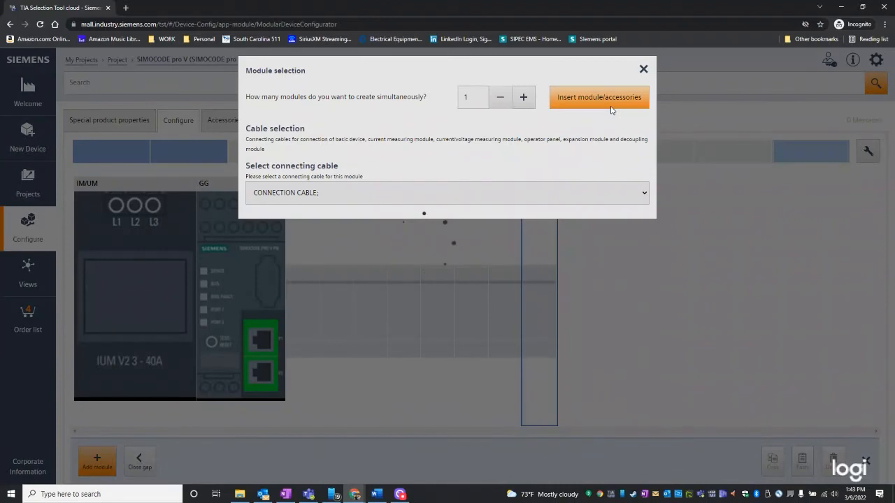
left_click(598, 98)
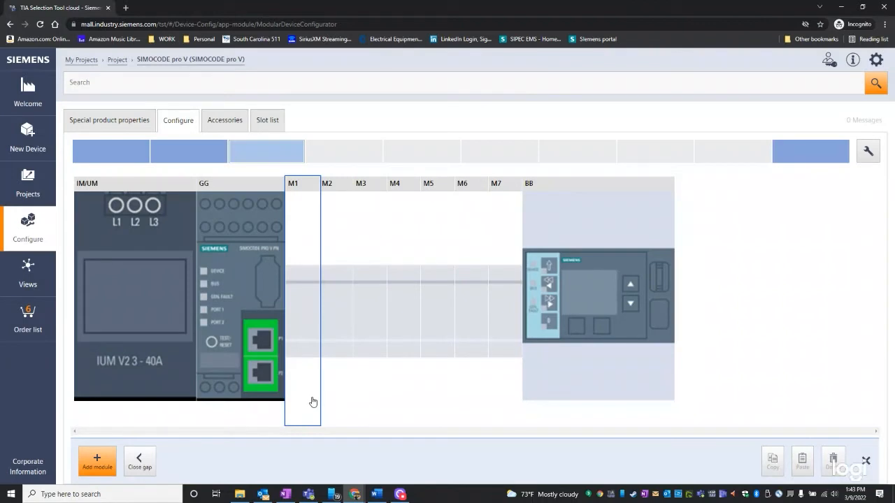
mouse_move(338, 353)
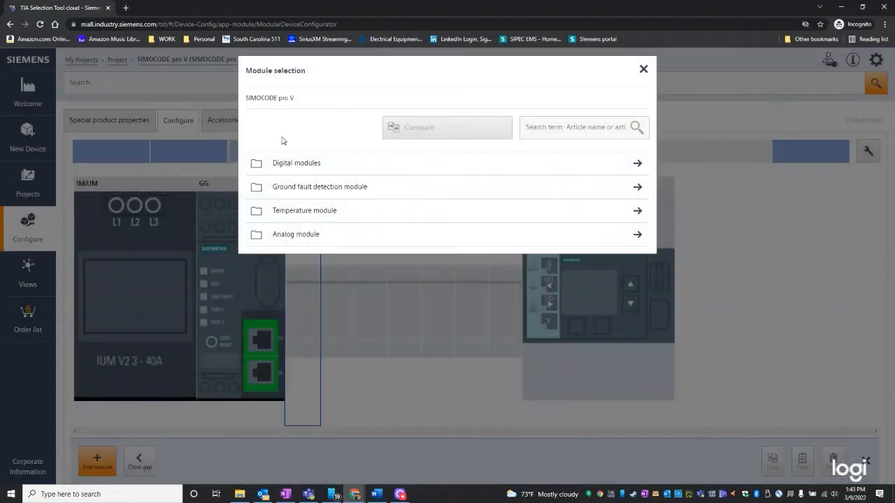
- Insert a temperature module with connecting cable into slot M1
left_click(305, 209)
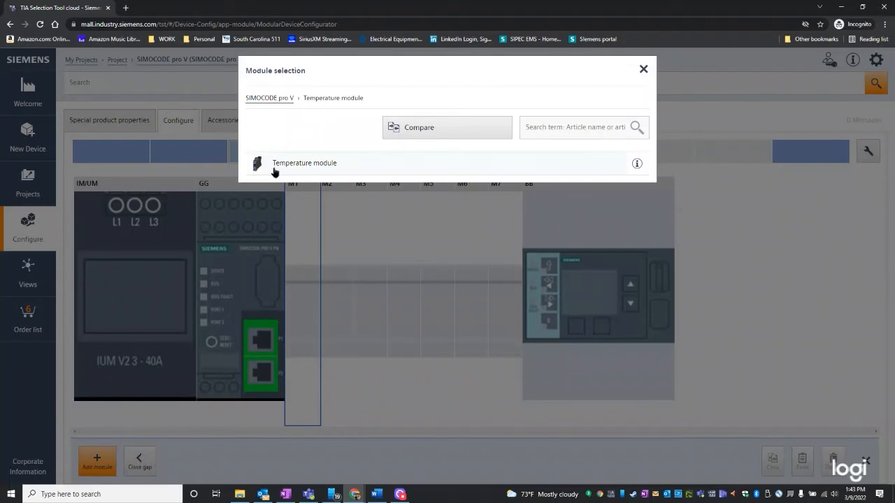
left_click(305, 163)
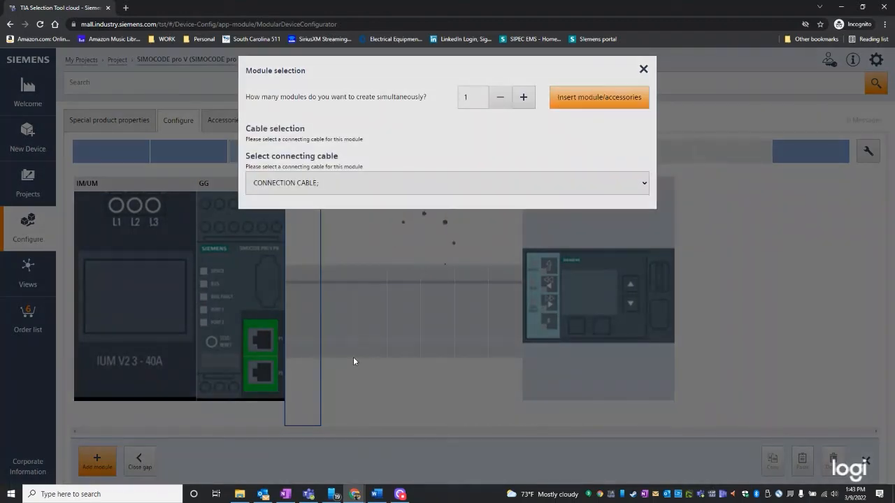
left_click(598, 97)
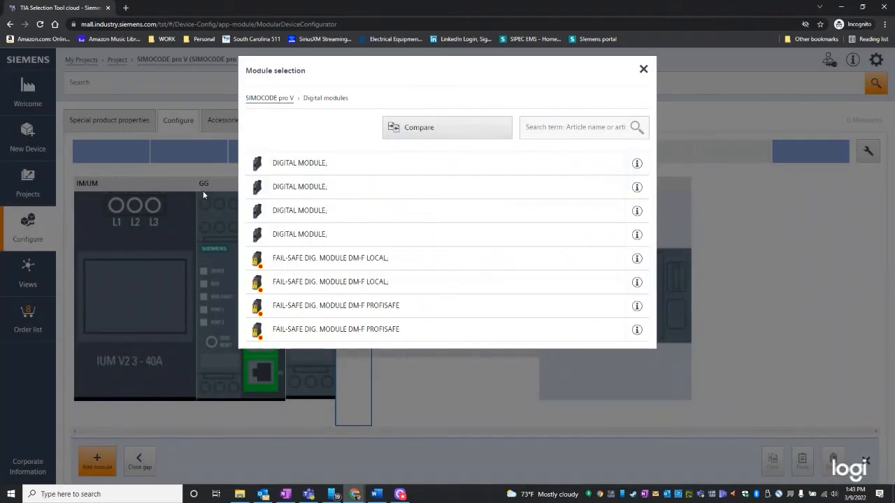
mouse_move(610, 168)
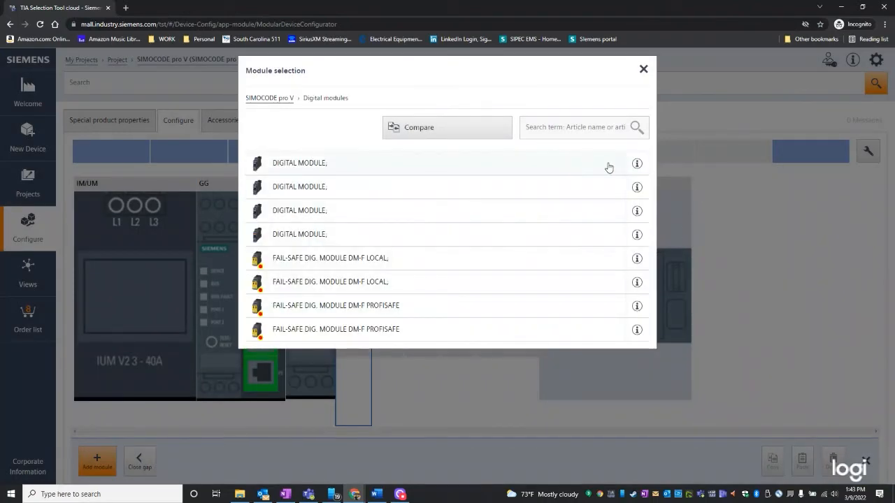
- Insert the first DIGITAL MODULE entry with its connection cable into slot M2
left_click(636, 162)
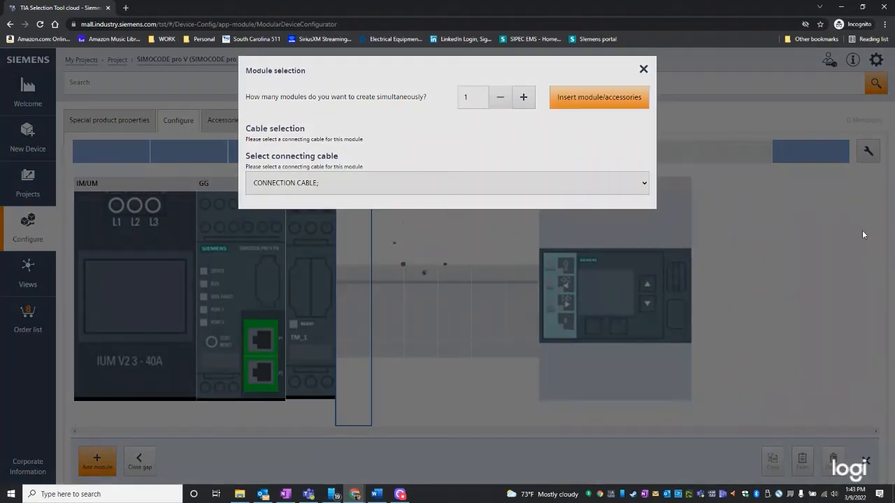
left_click(599, 98)
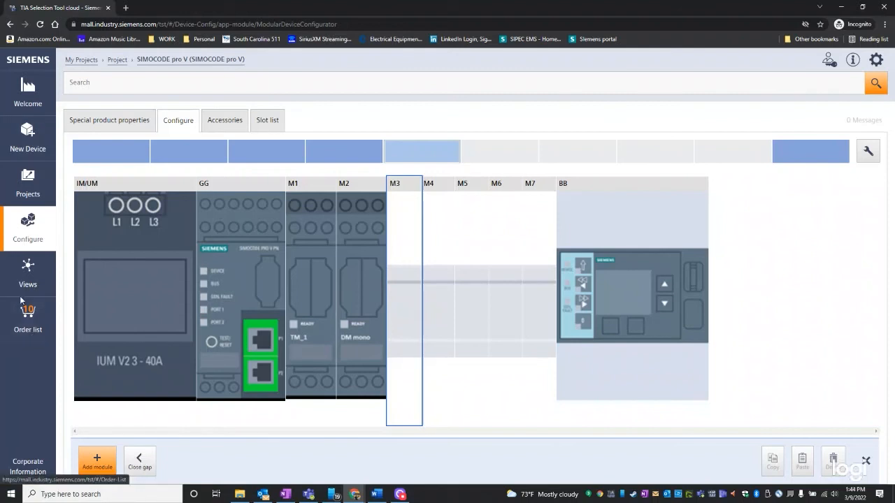
- Show the order list and review the SIMOCODE pro V articles and quantities
left_click(28, 319)
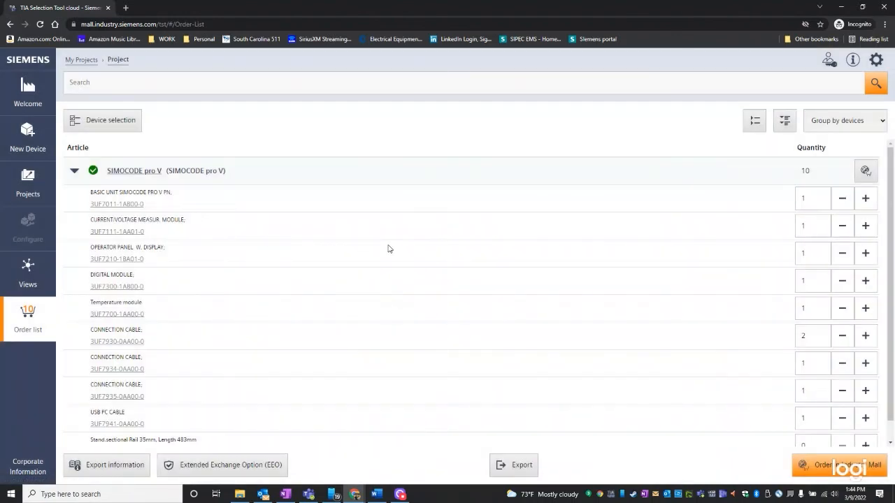
scroll("down", 3)
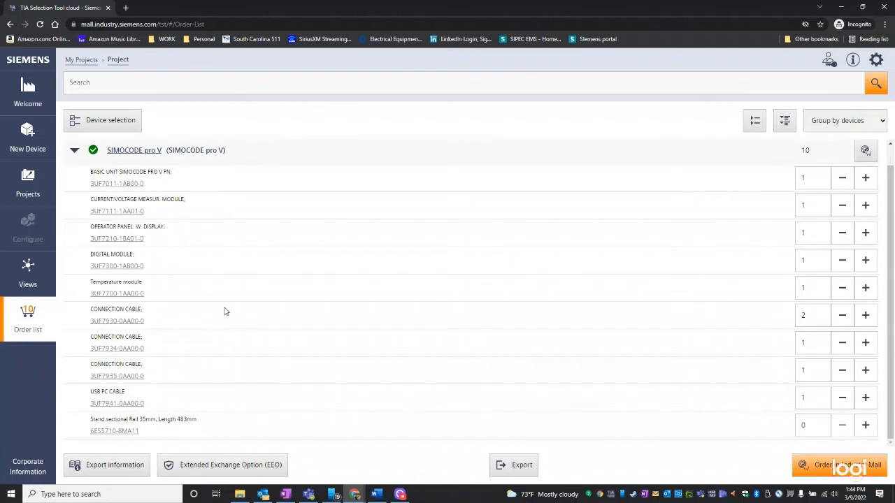
mouse_move(392, 336)
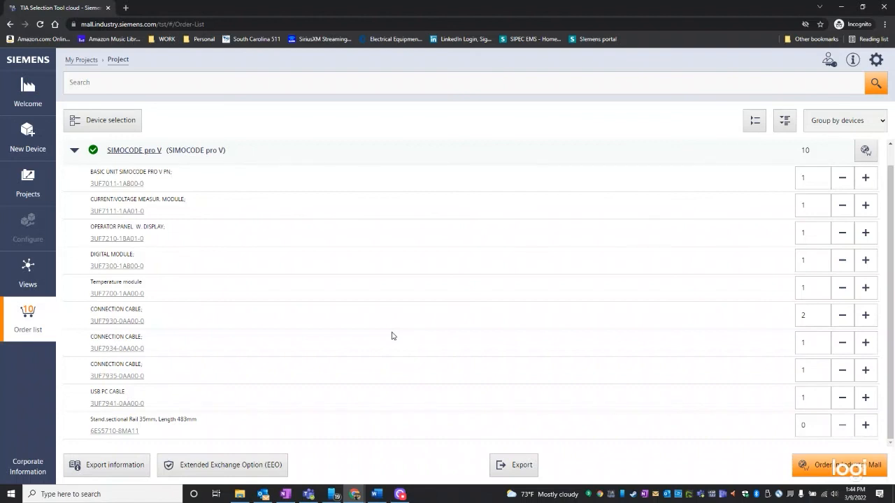
mouse_move(577, 477)
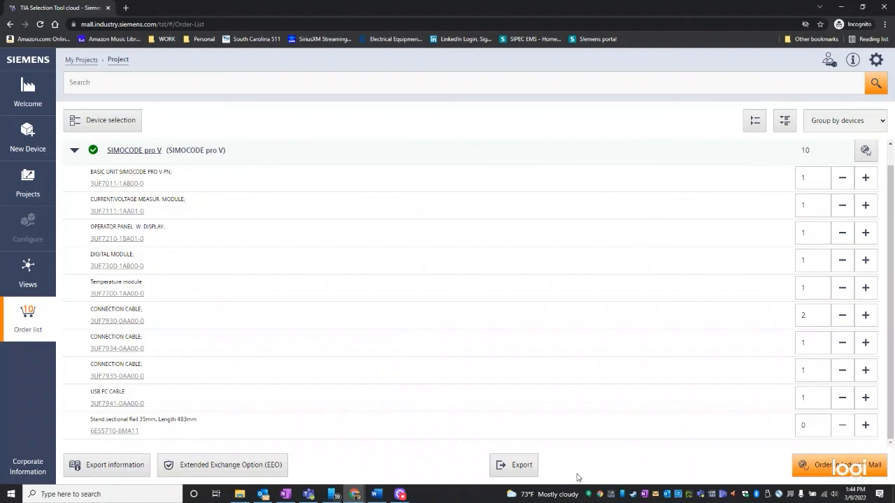